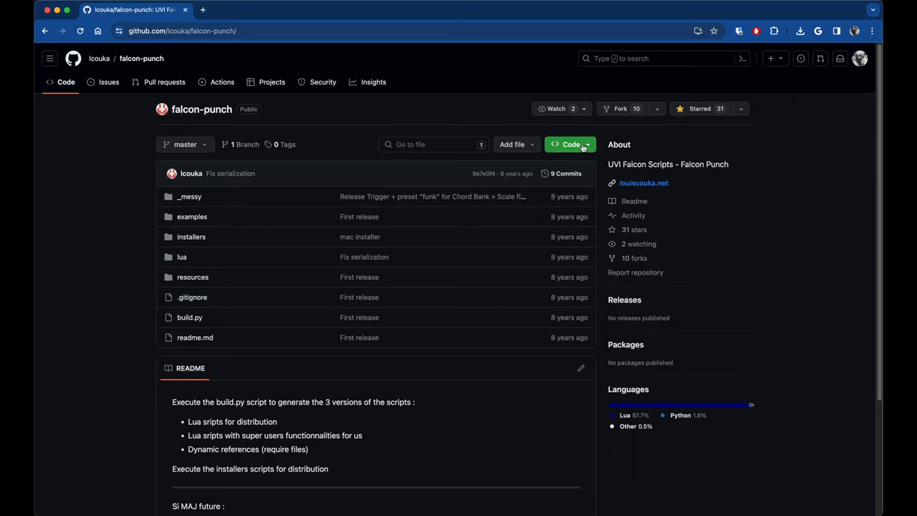
# Download the falcon-punch repository as a ZIP and check it in Chrome's downloads
pyautogui.click(570, 144)
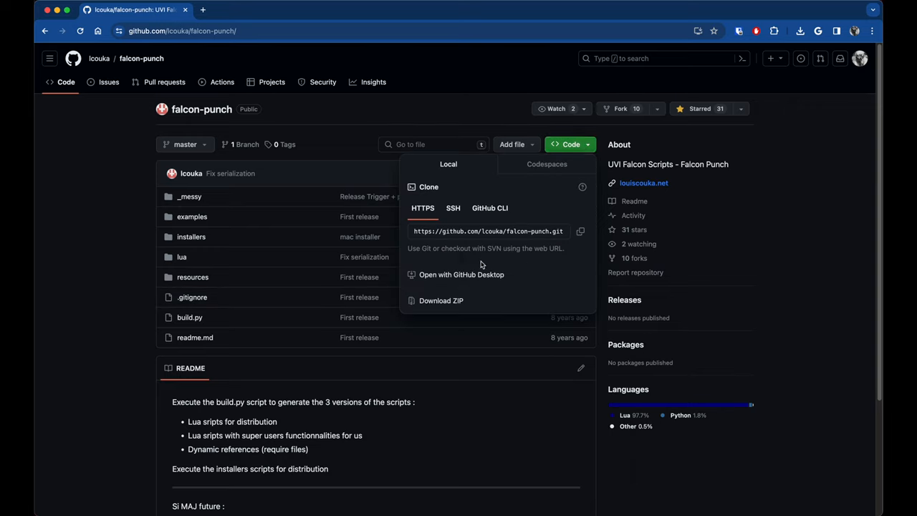
pyautogui.click(441, 300)
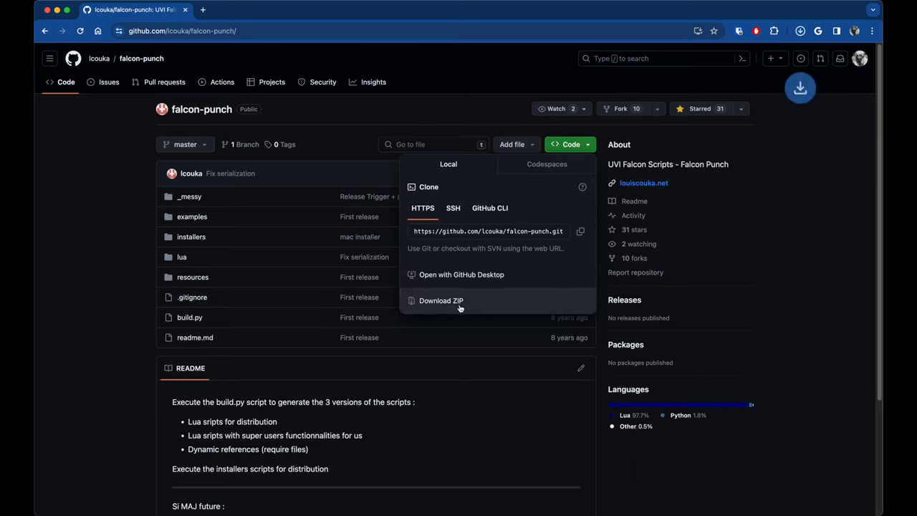
pyautogui.click(440, 300)
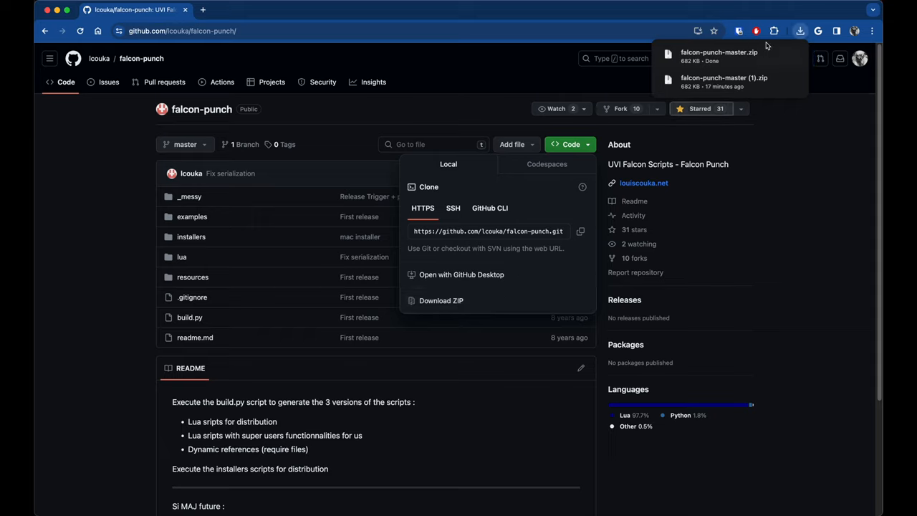
pyautogui.moveTo(744, 63)
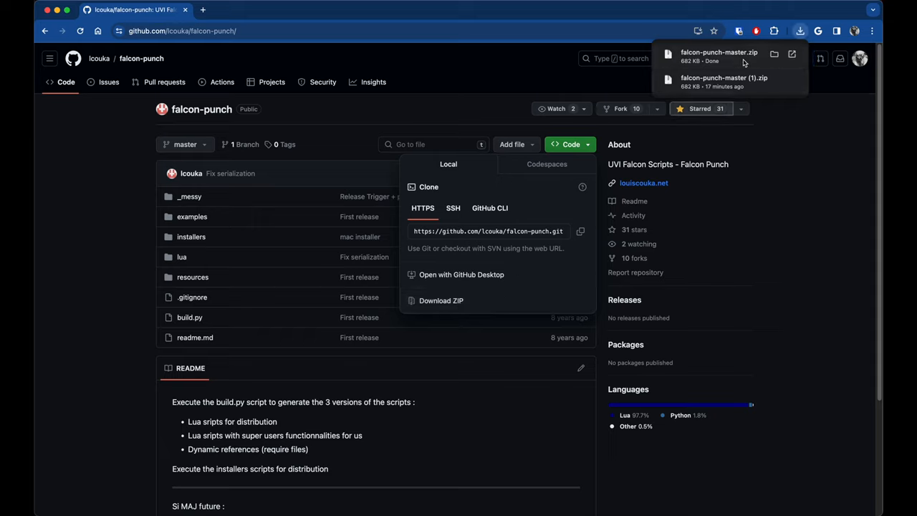
# Reveal and extract falcon-punch-master.zip, then browse into its lua scripts folder
pyautogui.click(773, 54)
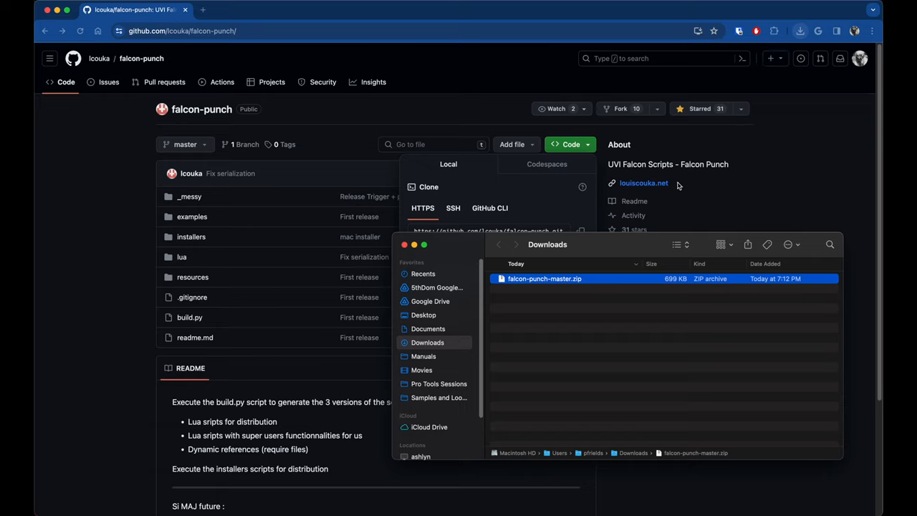
pyautogui.moveTo(662, 337)
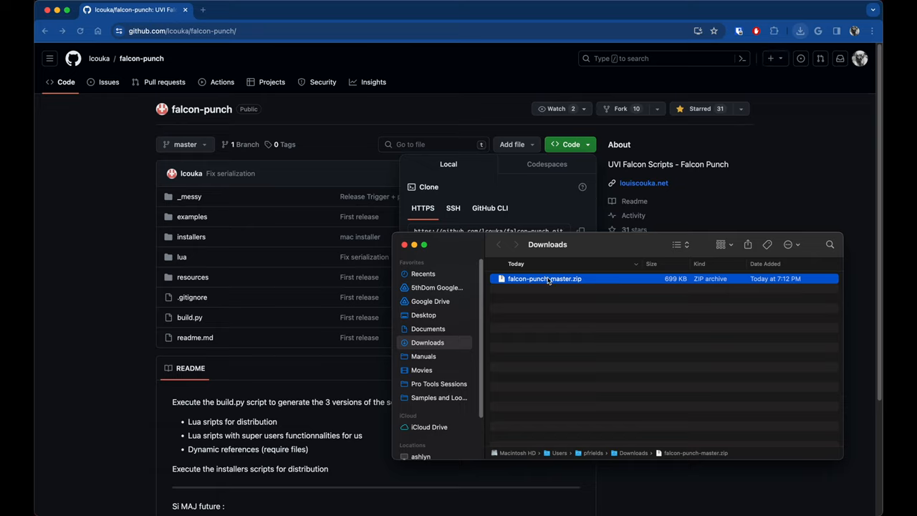
pyautogui.doubleClick(545, 279)
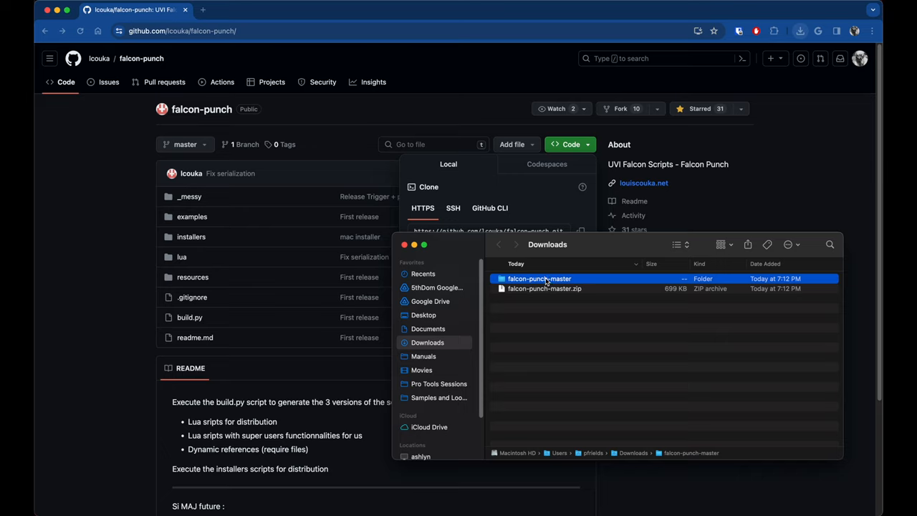
pyautogui.doubleClick(539, 278)
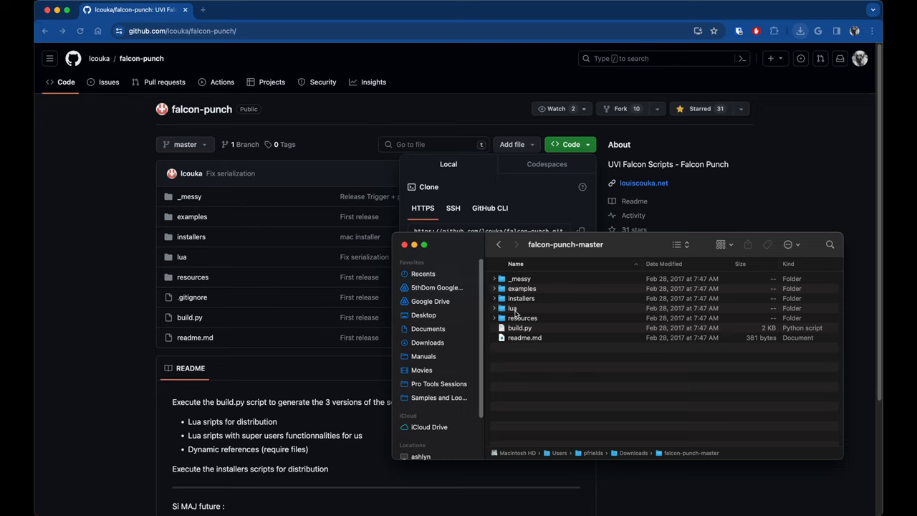
pyautogui.doubleClick(520, 308)
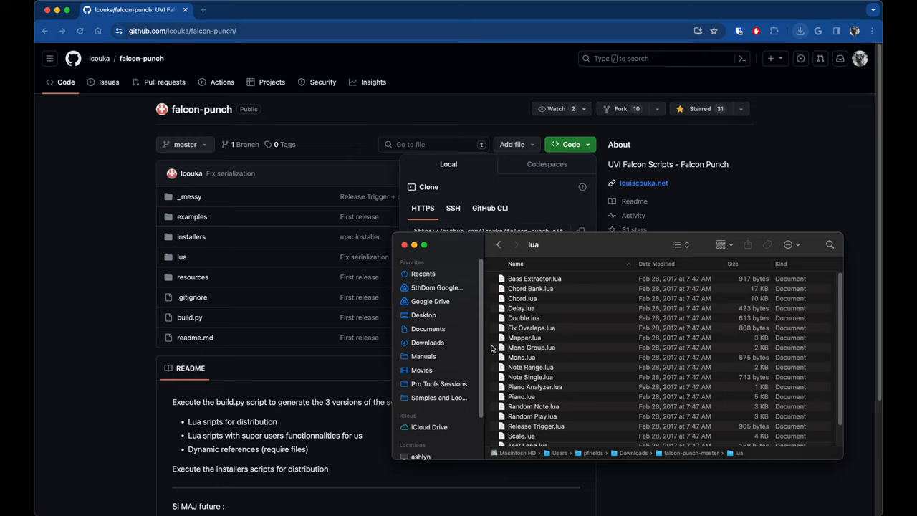
pyautogui.moveTo(604, 309)
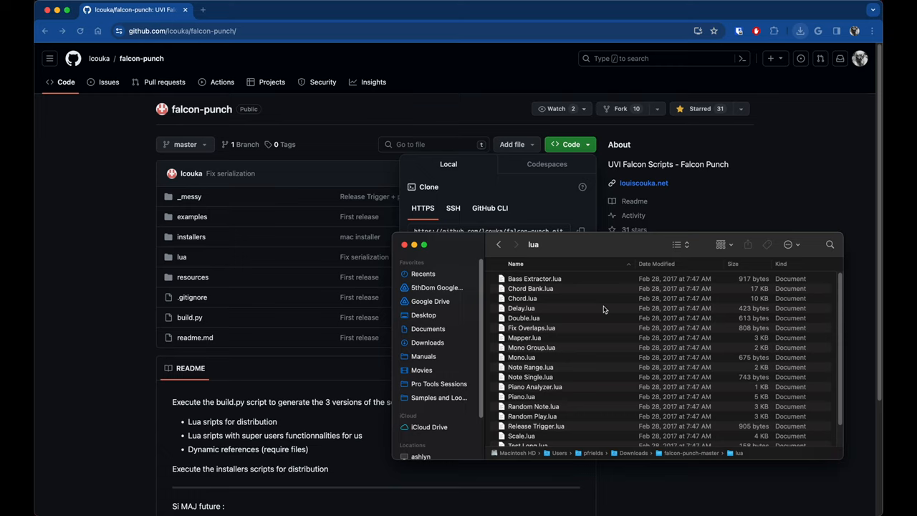
# Navigate Documents > UVI > Falcon > User Presets > EventProcessors > Script Processor > Falcon Punch
pyautogui.click(428, 328)
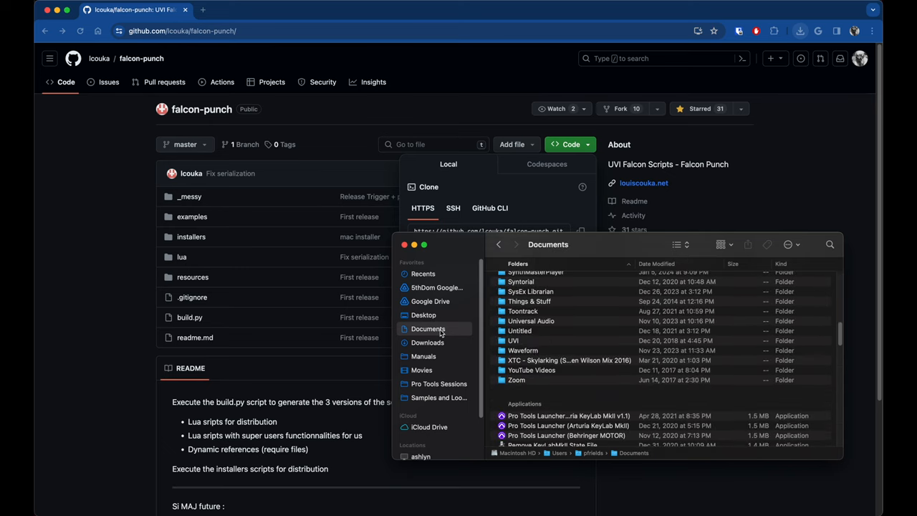
pyautogui.doubleClick(519, 341)
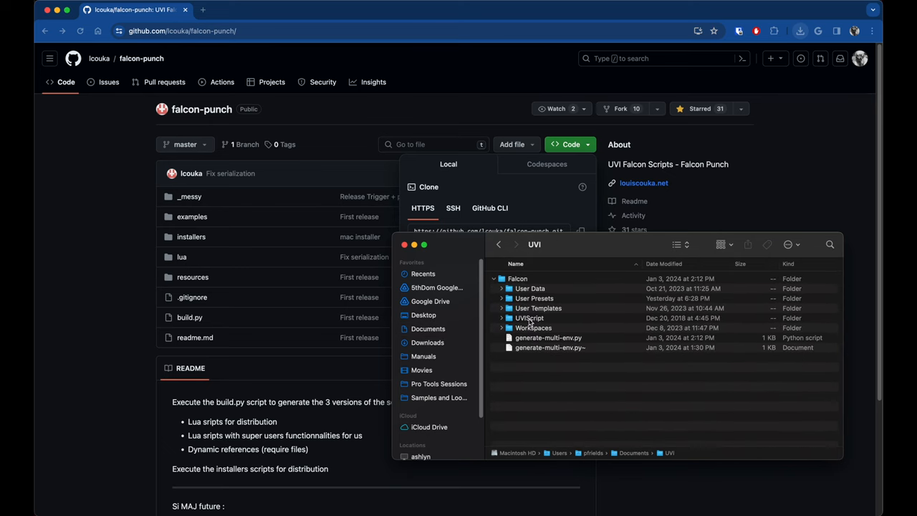
pyautogui.moveTo(536, 306)
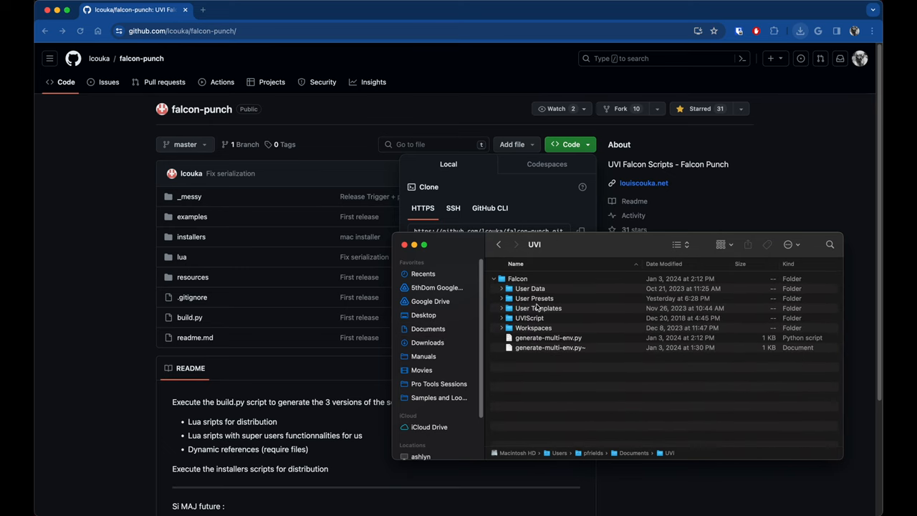
pyautogui.doubleClick(534, 298)
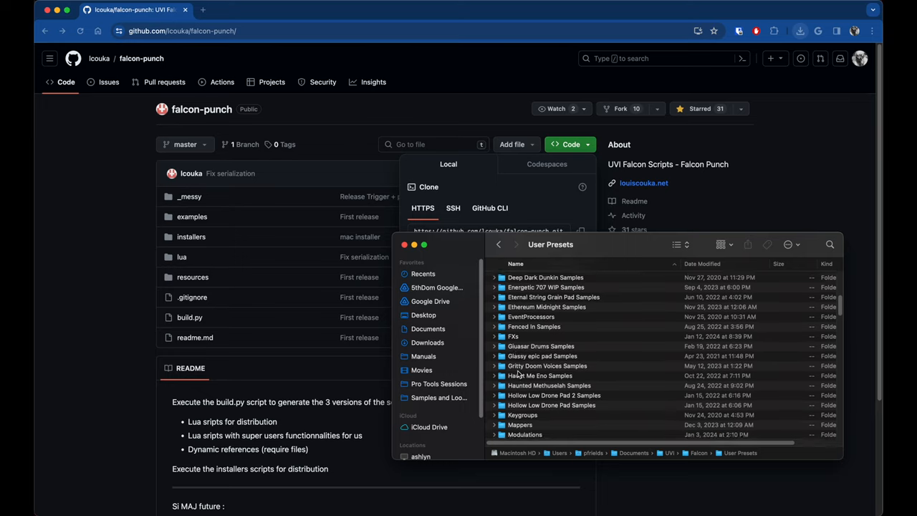
pyautogui.doubleClick(531, 317)
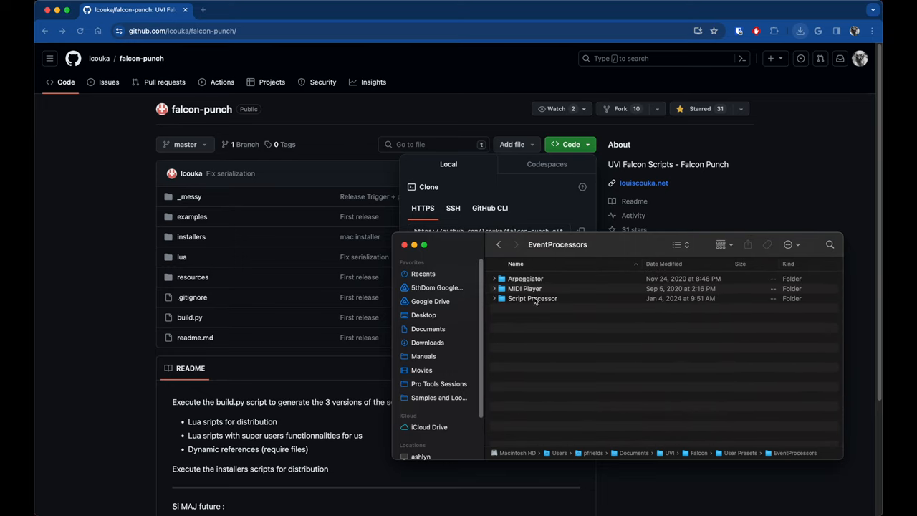
pyautogui.doubleClick(532, 298)
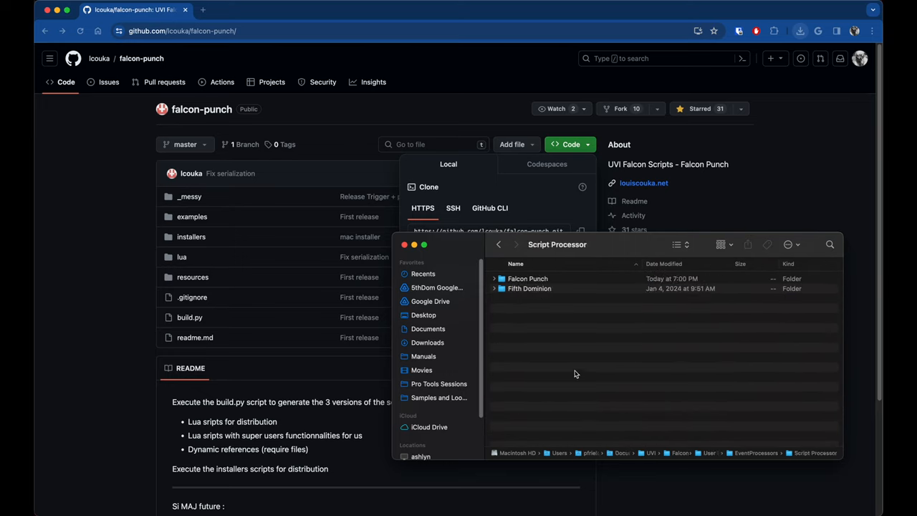
pyautogui.moveTo(550, 299)
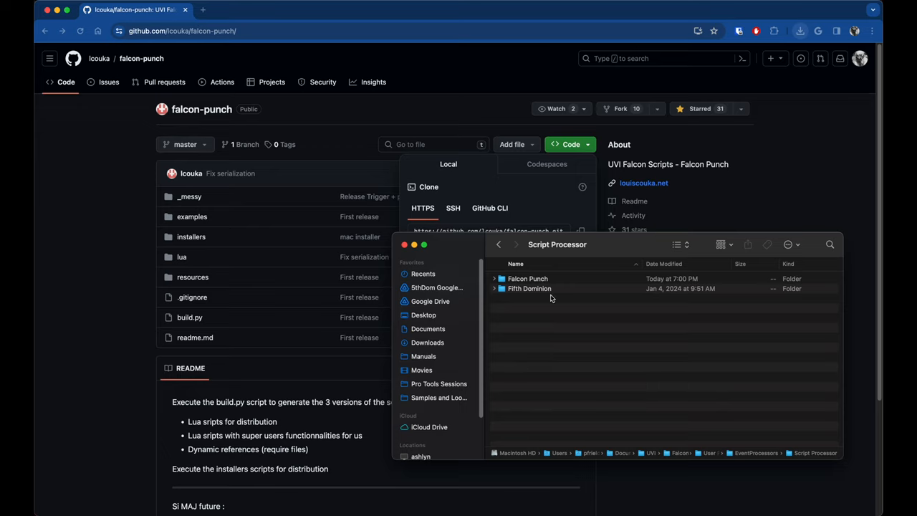
pyautogui.moveTo(528, 280)
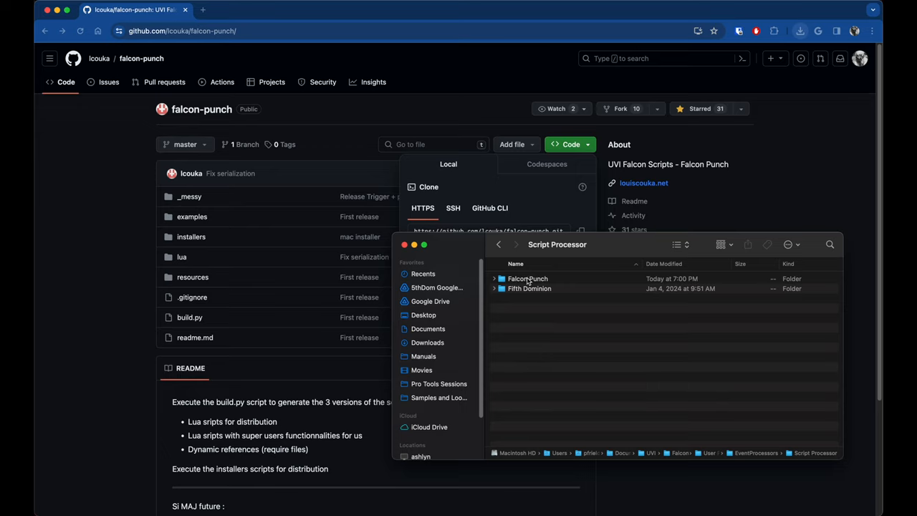
pyautogui.doubleClick(528, 278)
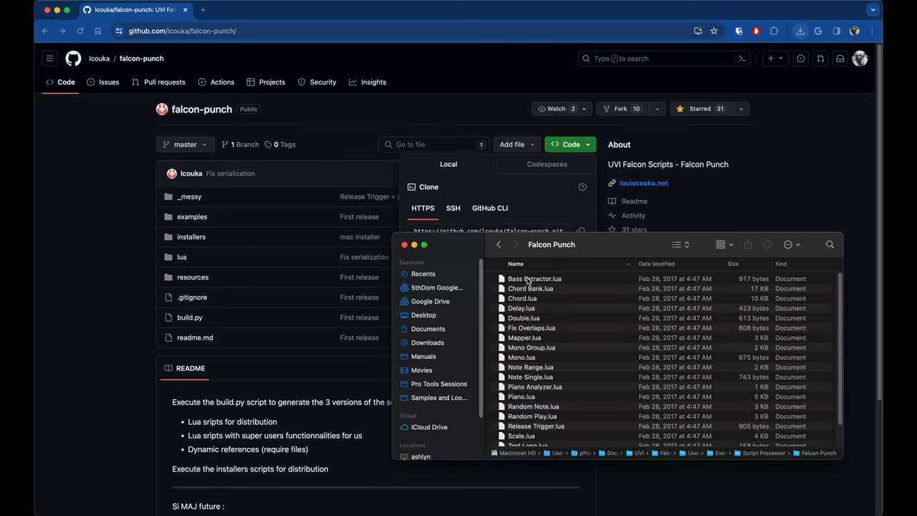
pyautogui.moveTo(544, 378)
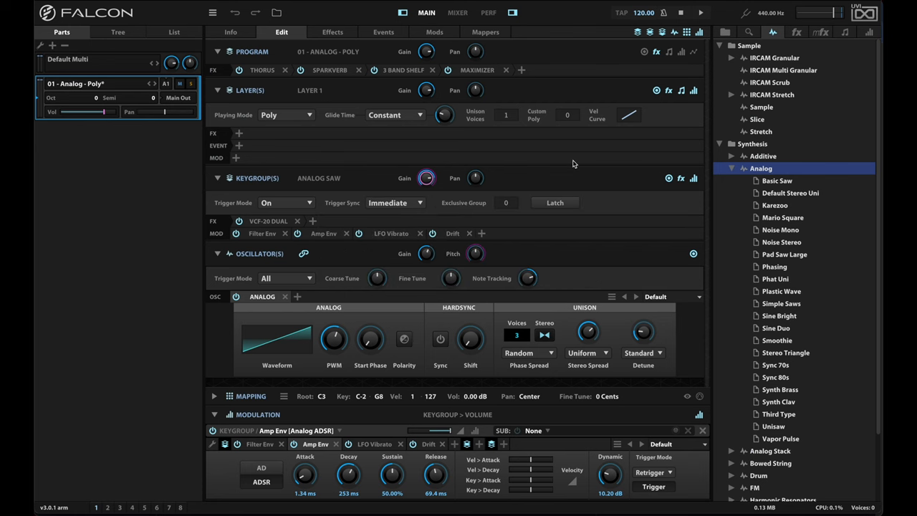
pyautogui.moveTo(567, 159)
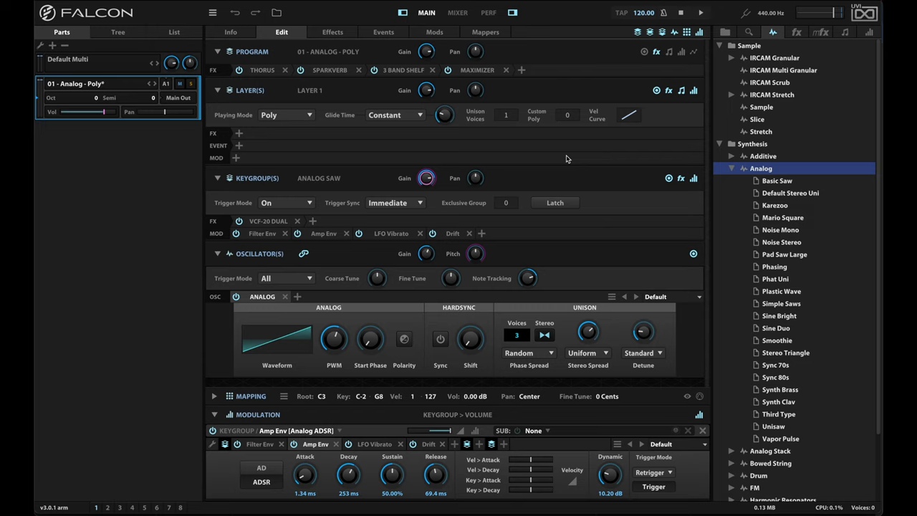
pyautogui.moveTo(394, 149)
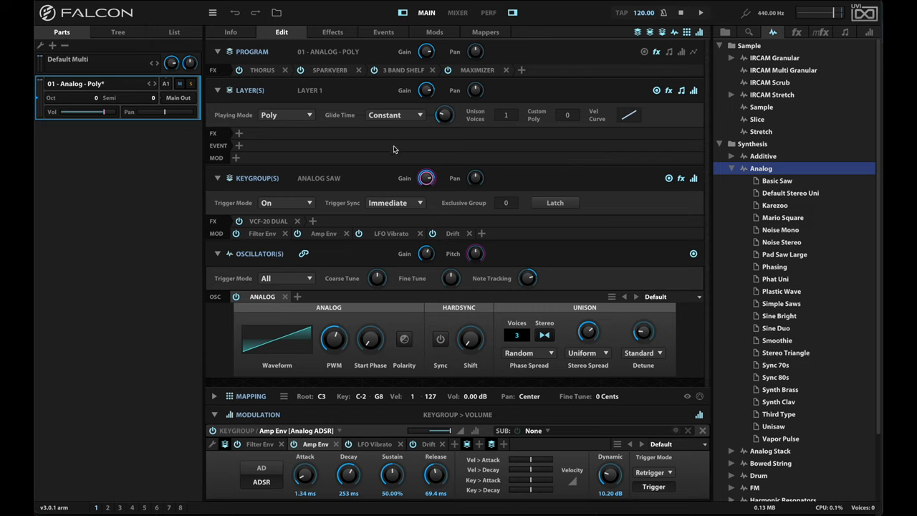
pyautogui.moveTo(222, 149)
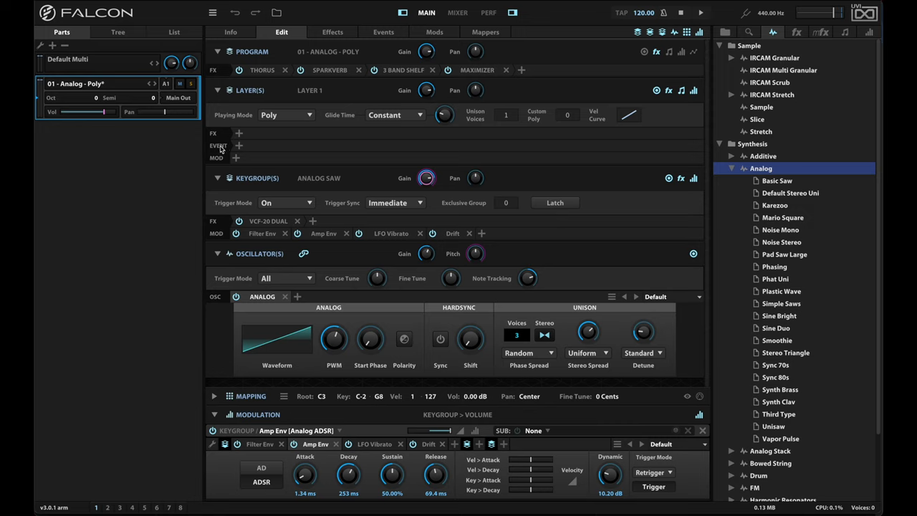
pyautogui.moveTo(238, 146)
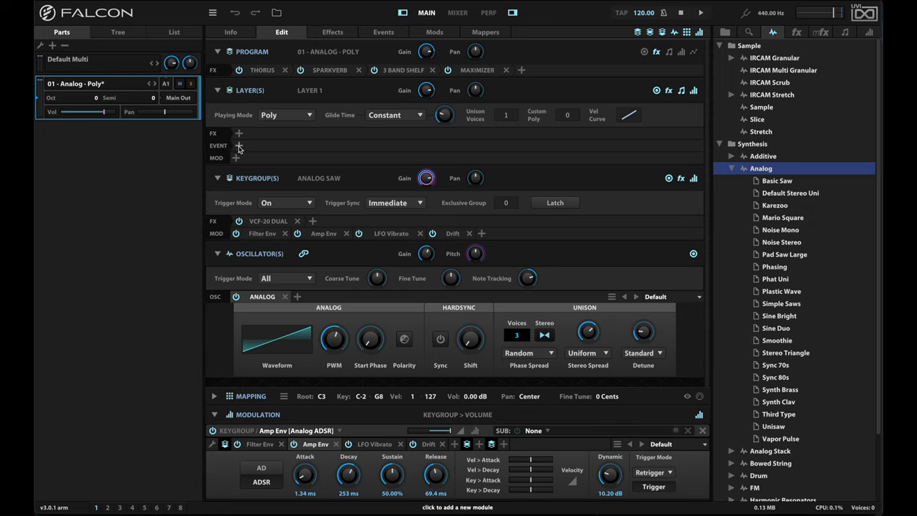
# Open Layer 1's event module list to reach User > Falcon Punch scripts
pyautogui.click(238, 145)
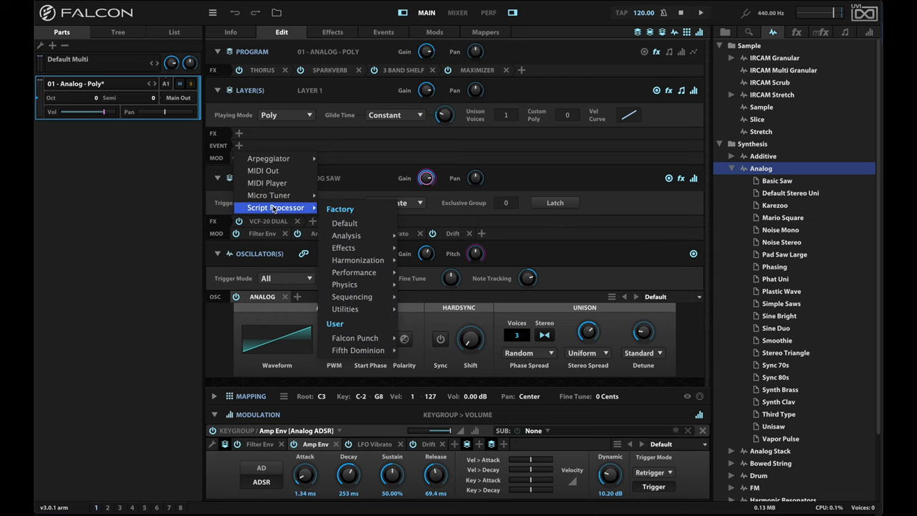
pyautogui.moveTo(354, 338)
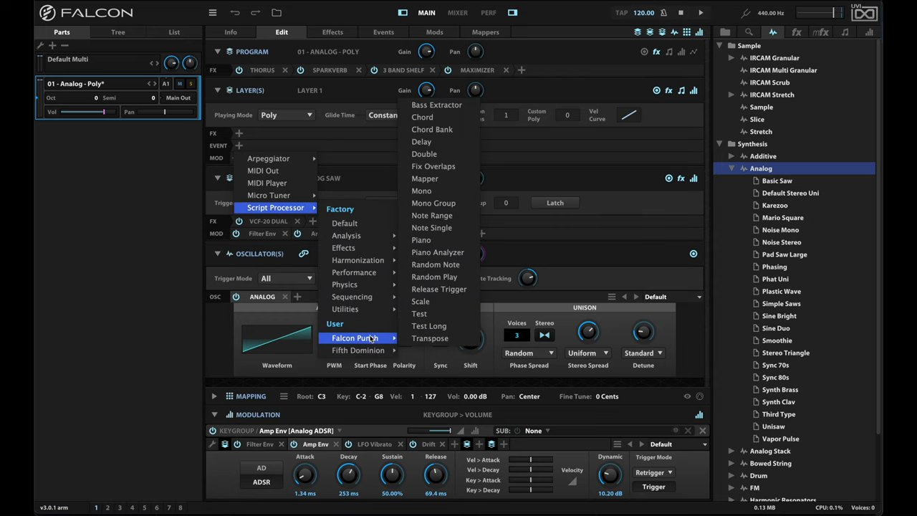
pyautogui.moveTo(425, 178)
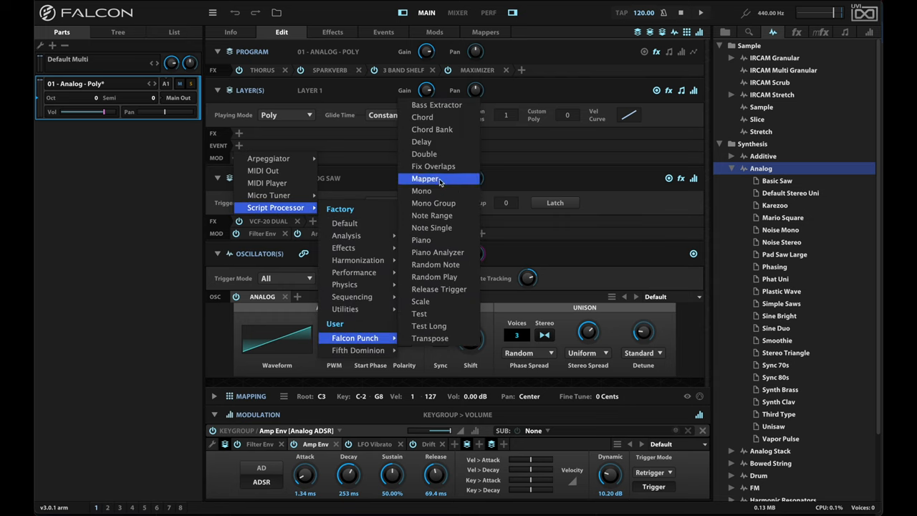
pyautogui.moveTo(422, 141)
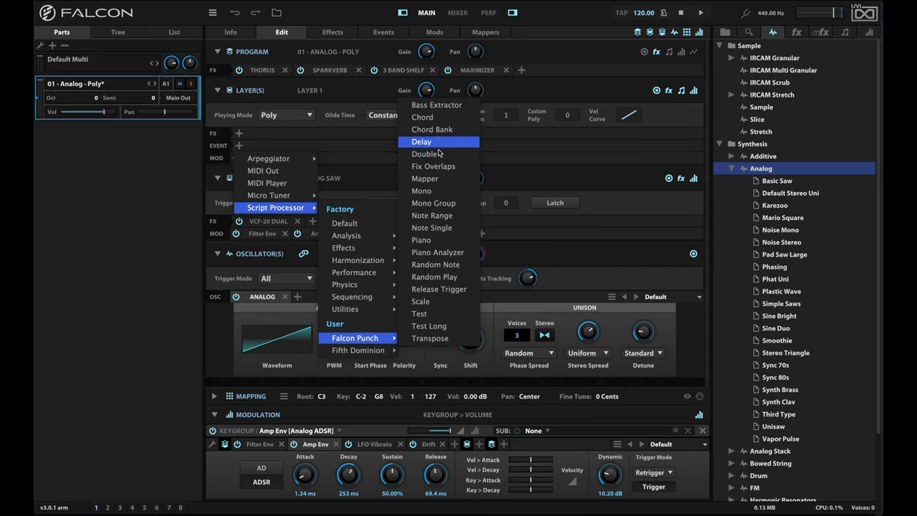
pyautogui.moveTo(430, 337)
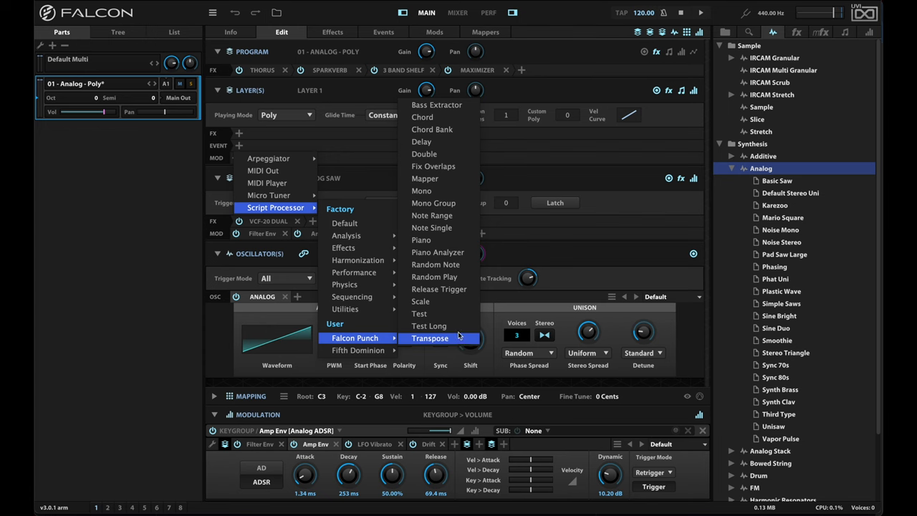
# Add Chord Bank from the Falcon Punch submenu as a Script Processor
pyautogui.click(431, 129)
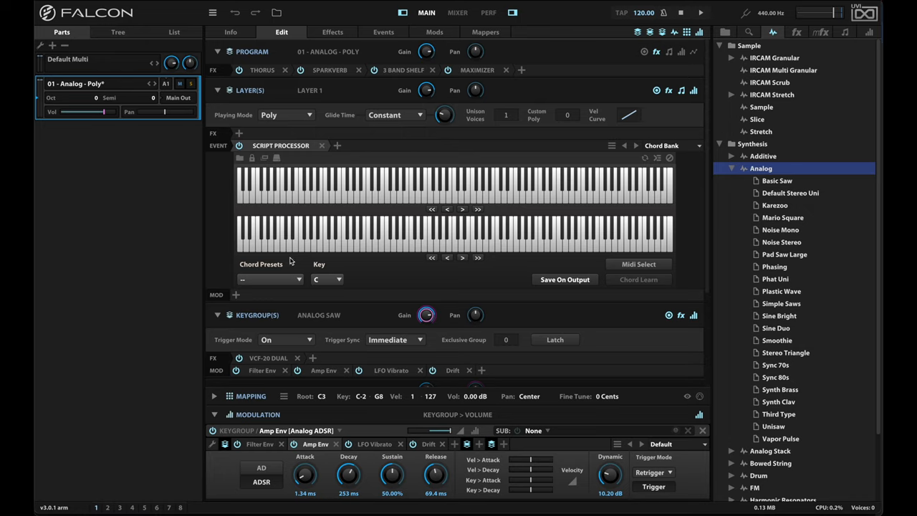
# Choose the Jazz (m) chord preset and set the key to Eb
pyautogui.click(270, 279)
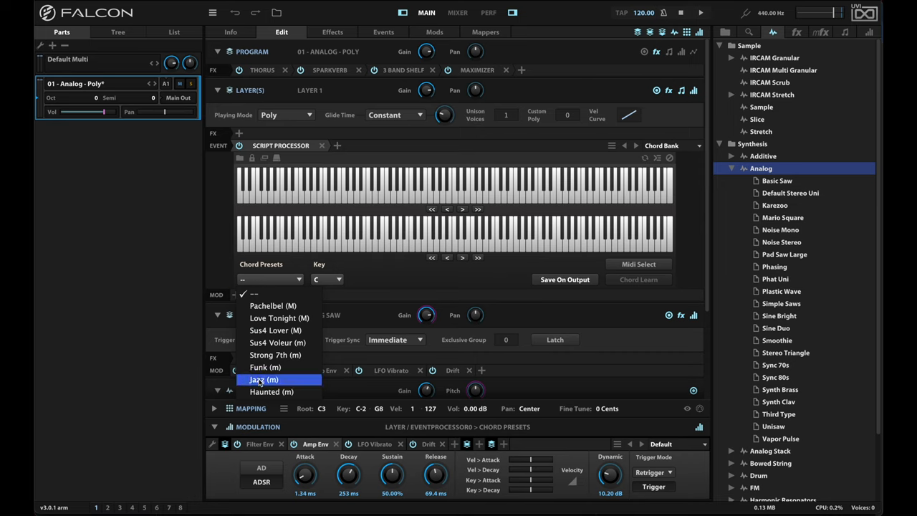
pyautogui.moveTo(265, 366)
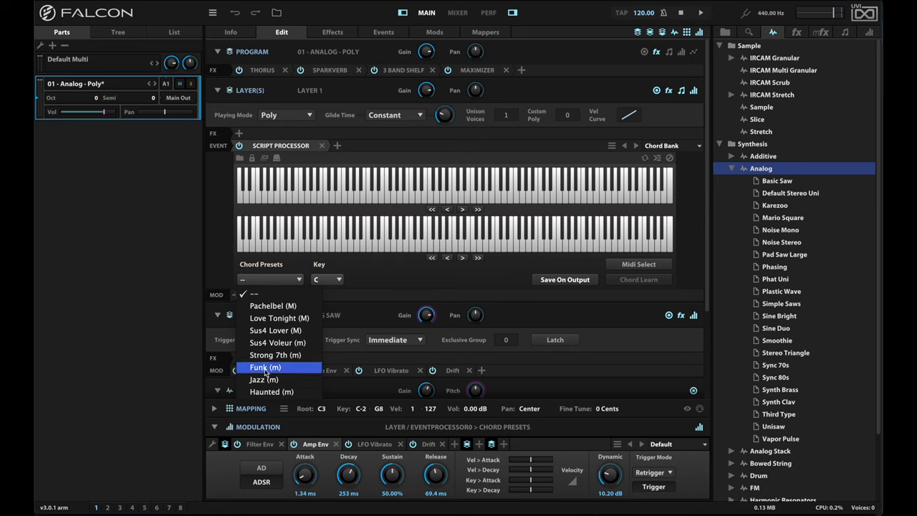
pyautogui.click(263, 379)
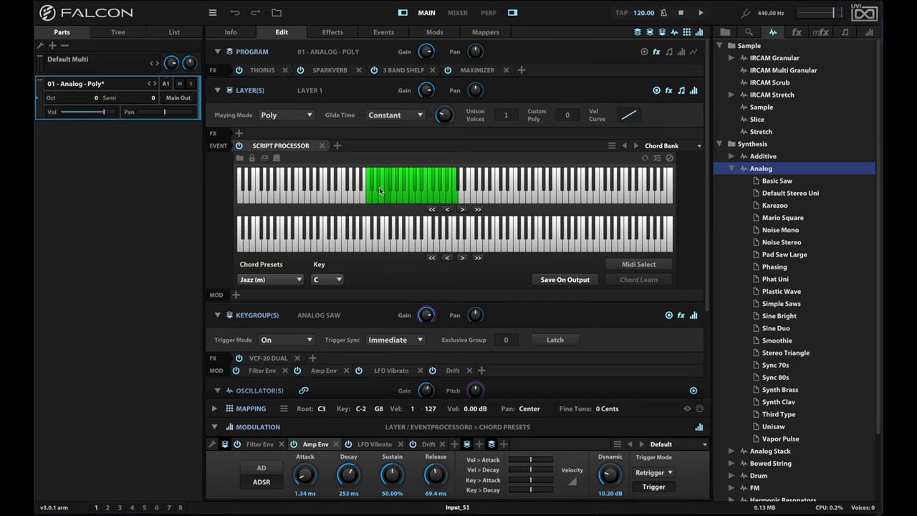
pyautogui.click(326, 279)
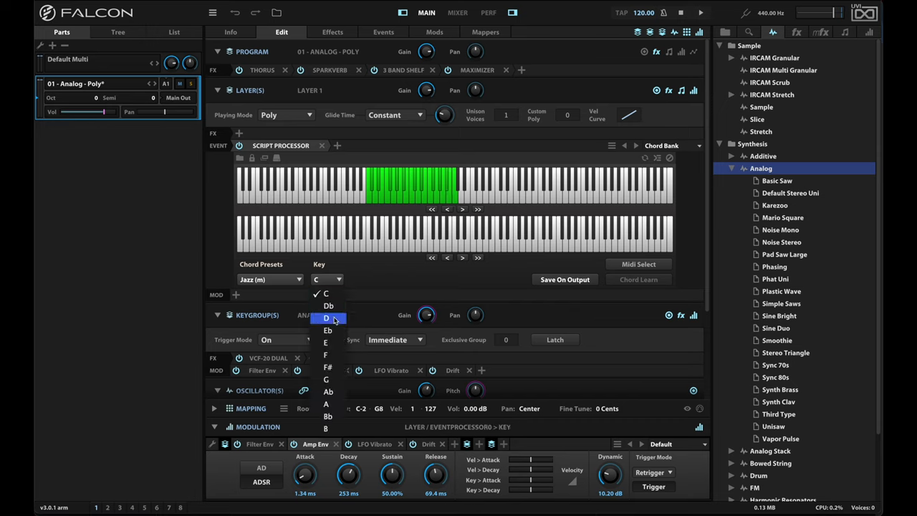
pyautogui.click(327, 330)
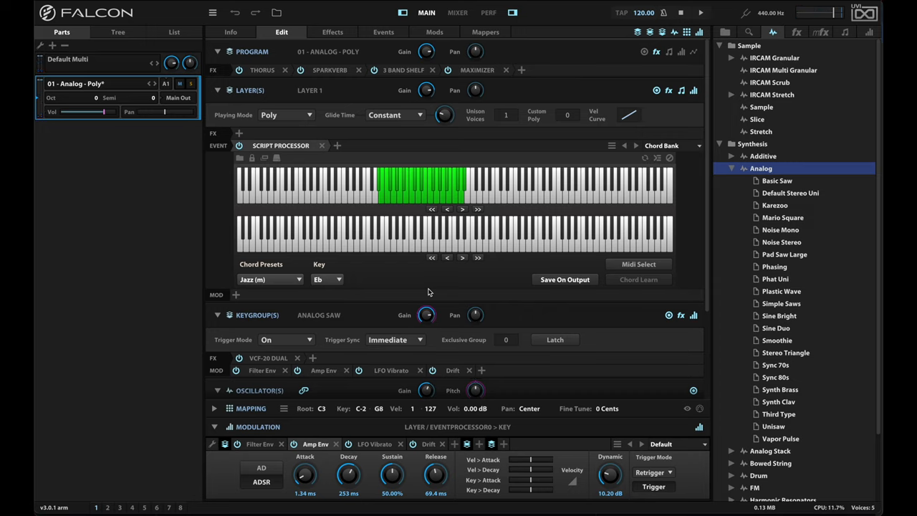
pyautogui.moveTo(391, 263)
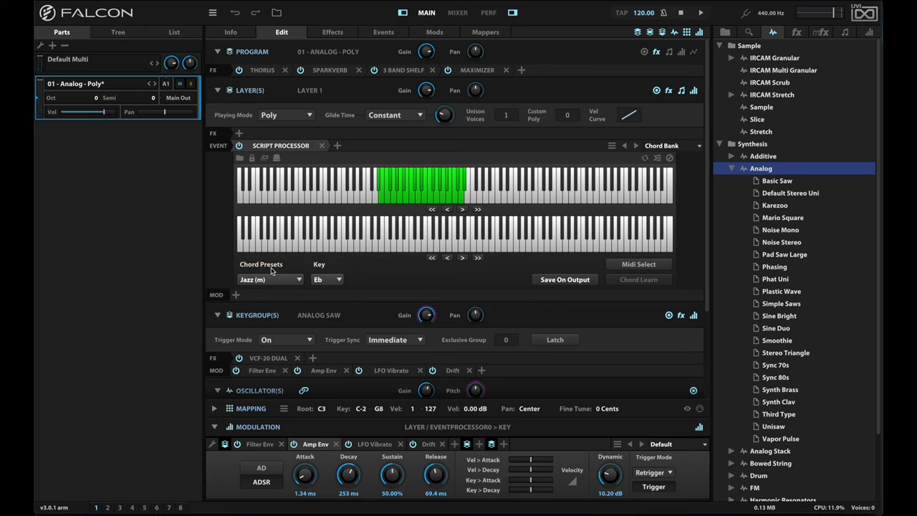
pyautogui.moveTo(388, 266)
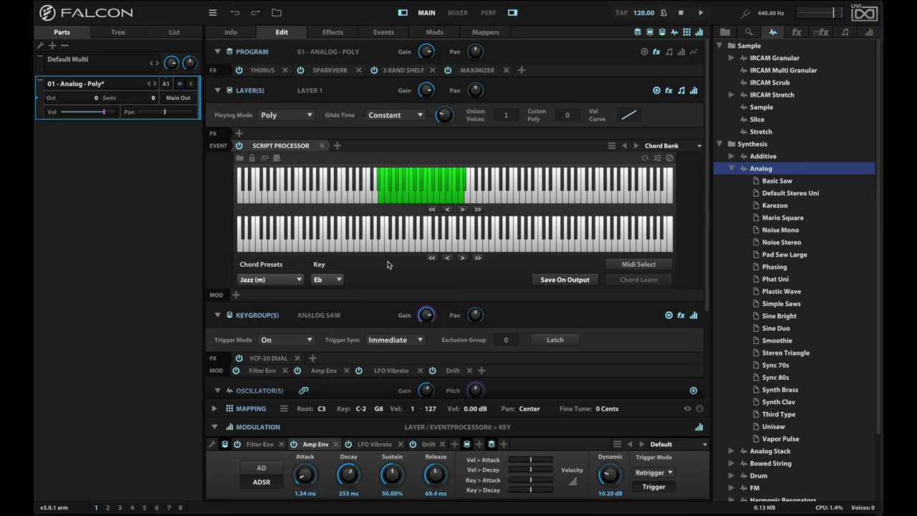
pyautogui.moveTo(402, 277)
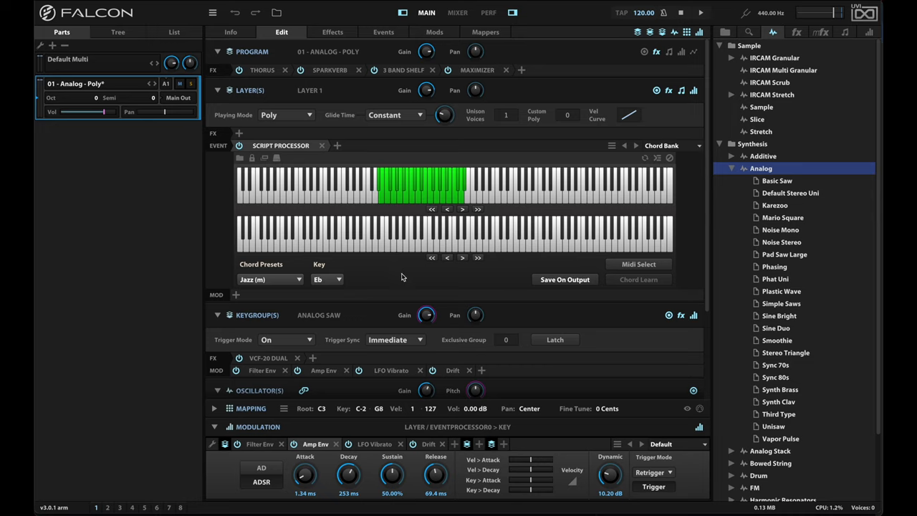
pyautogui.moveTo(402, 241)
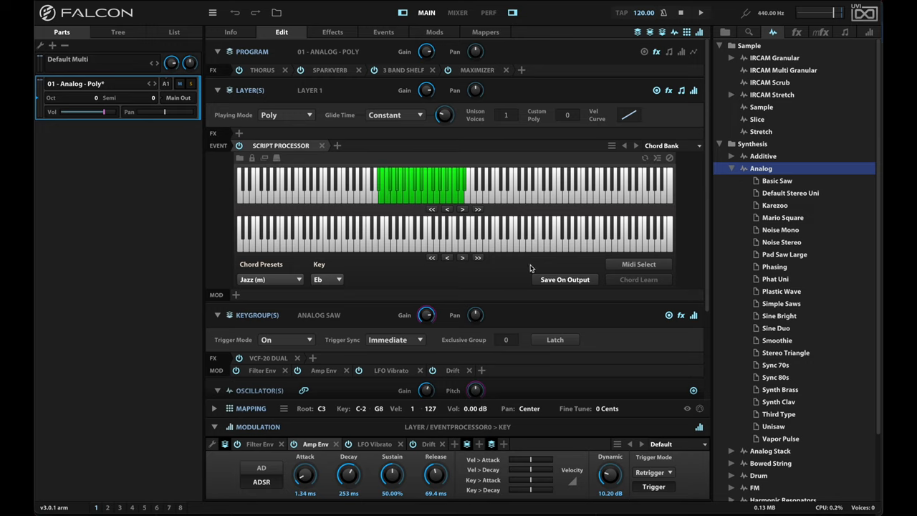
pyautogui.moveTo(491, 204)
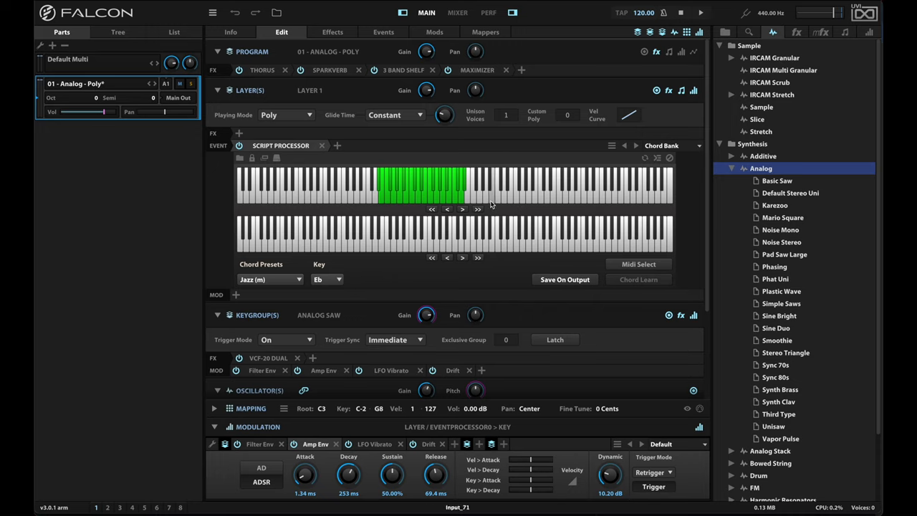
# Play a key above the green Jazz (m) range on the Chord Bank keyboard
pyautogui.click(505, 183)
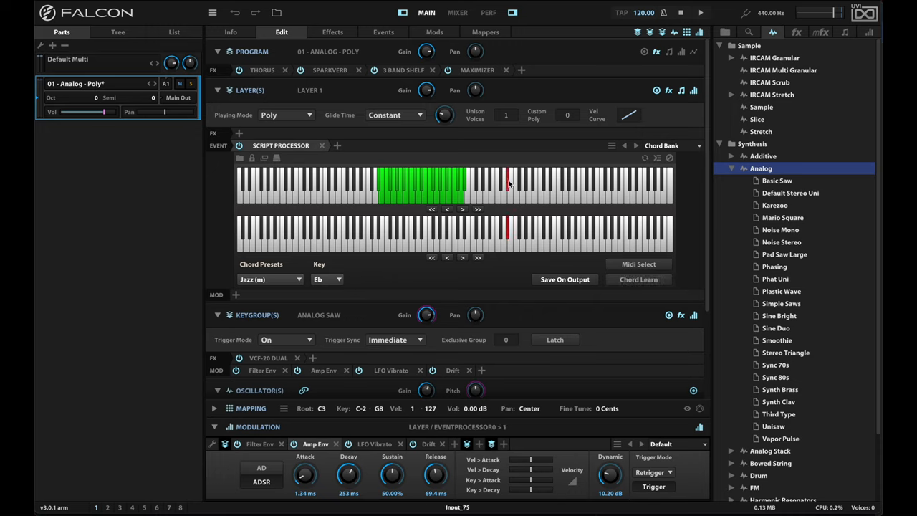